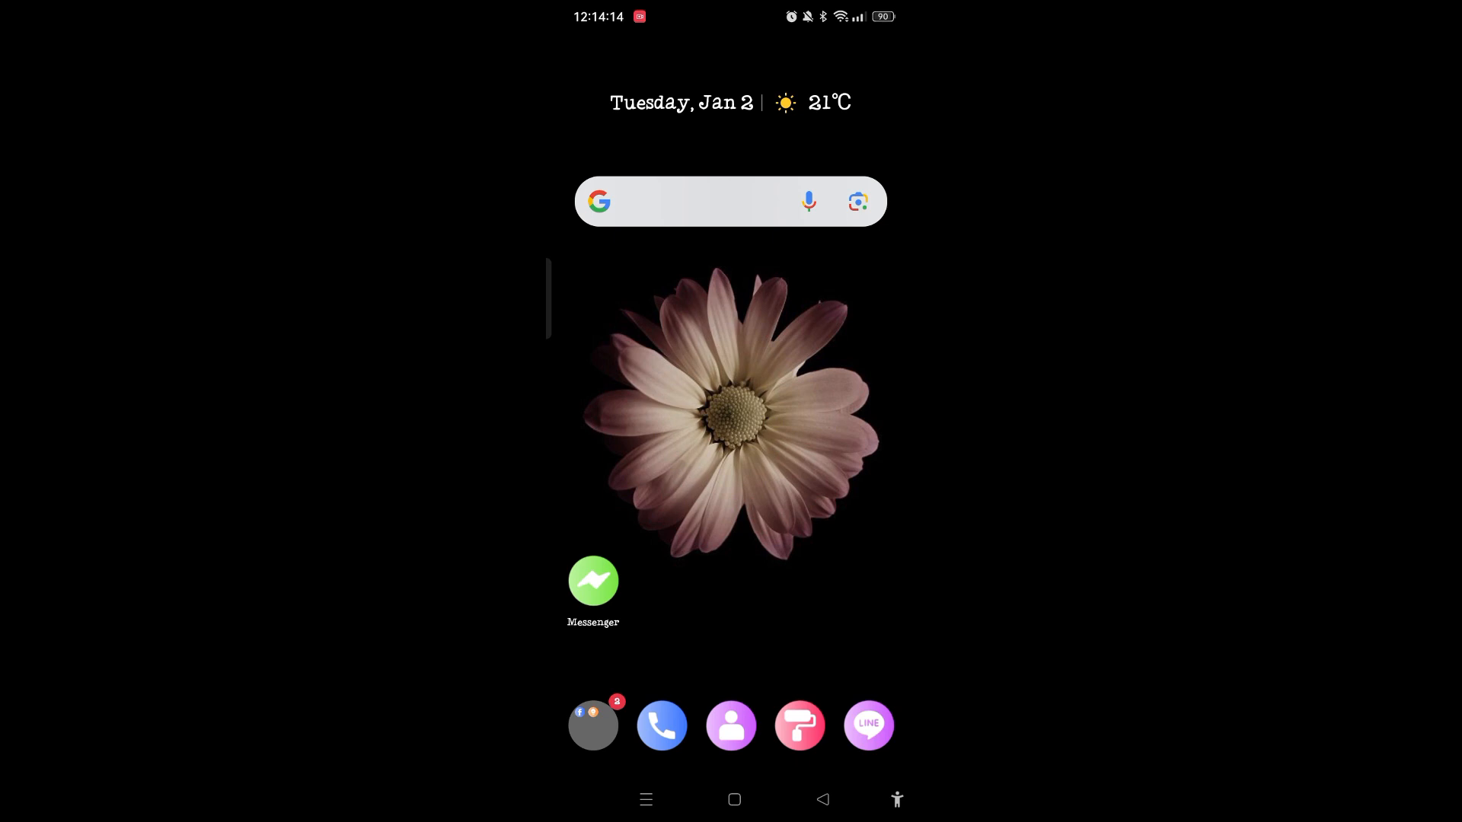
# Step: Launch Google Maps from the home screen's Google folder
pyautogui.click(594, 724)
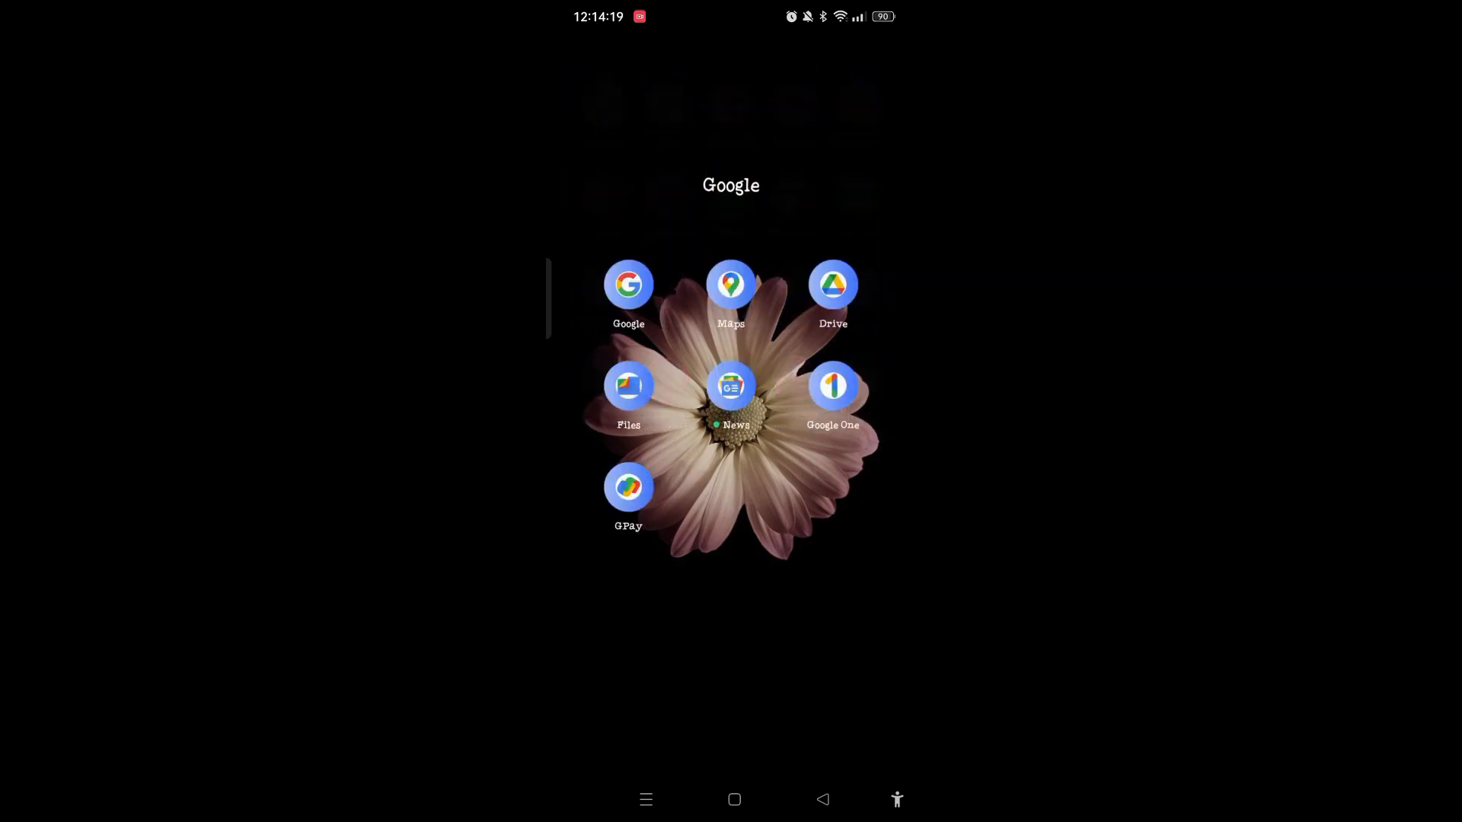
pyautogui.click(730, 284)
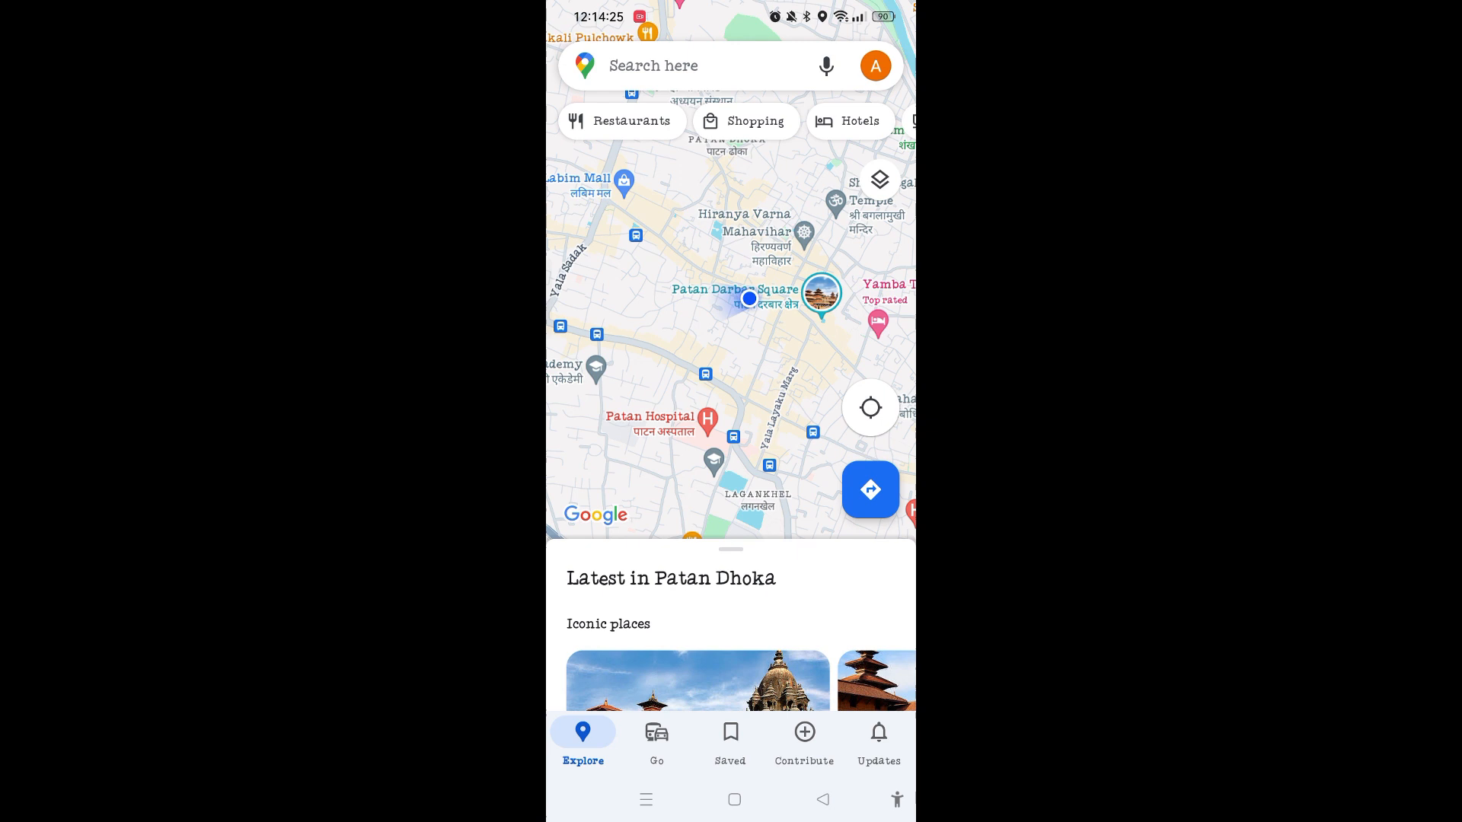
# Step: Open Maps Settings from the profile avatar's account menu
pyautogui.click(875, 66)
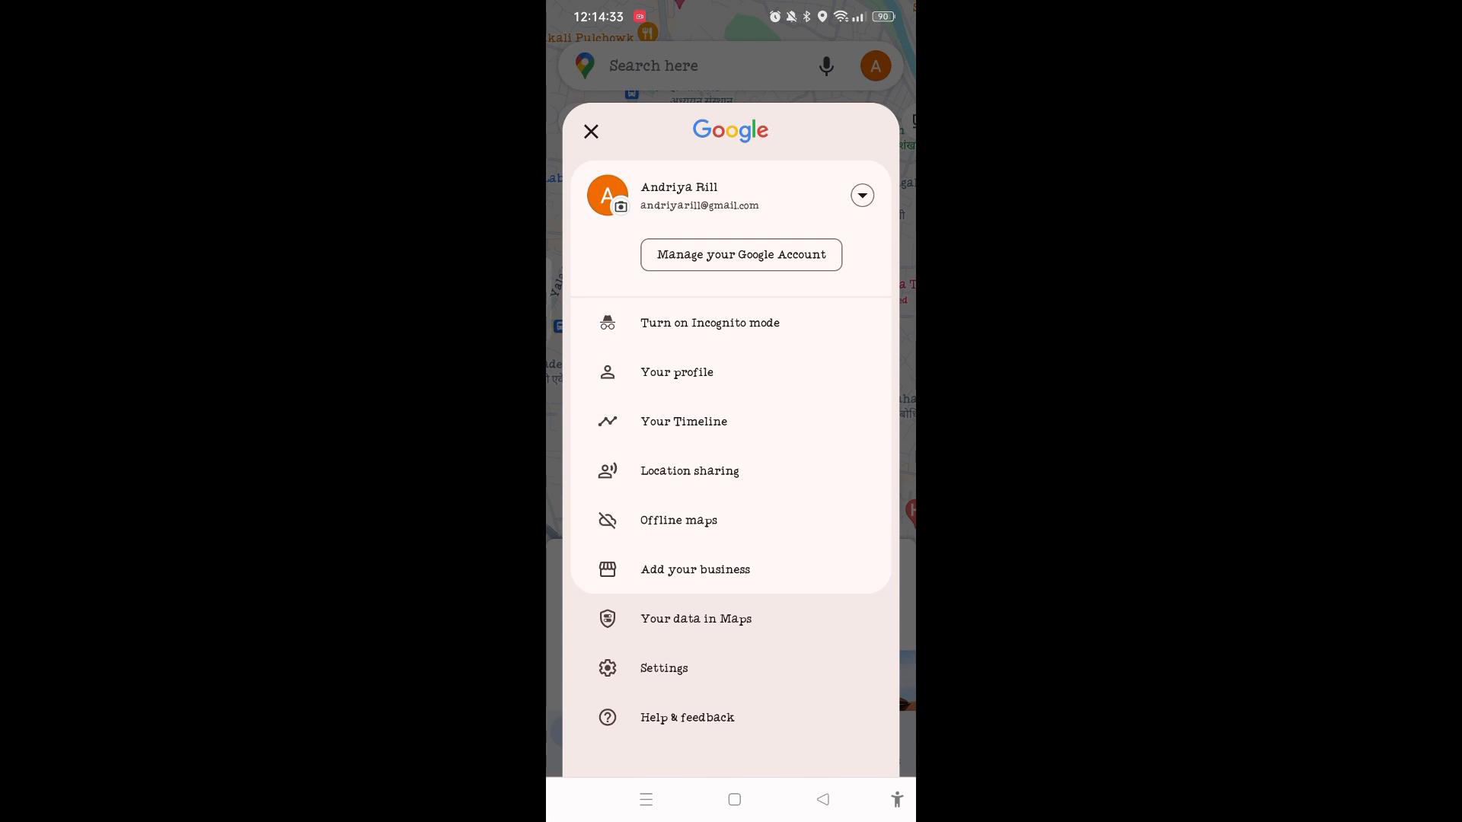
pyautogui.click(664, 669)
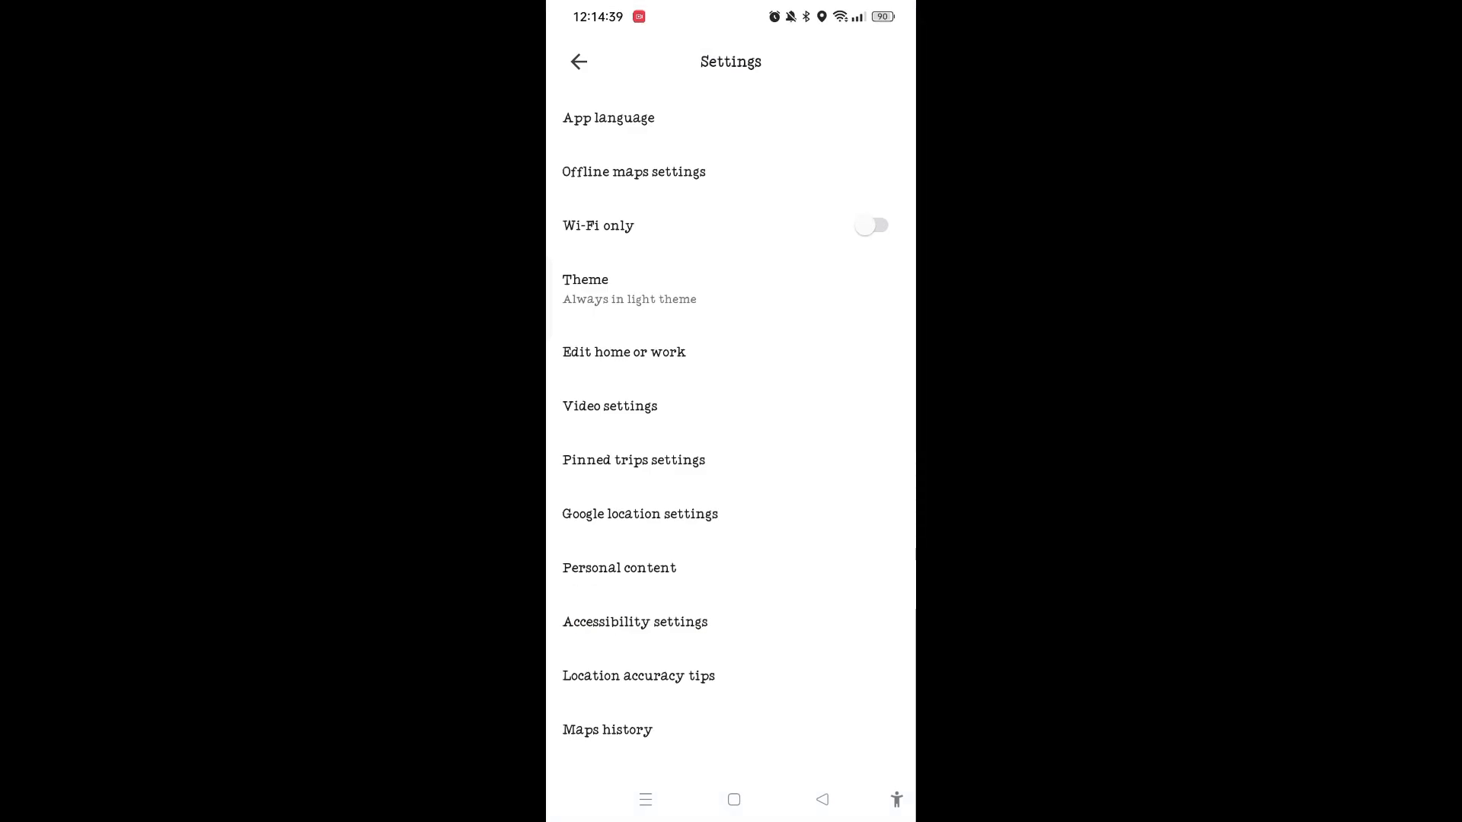
# Step: Save Theme as 'Always in dark theme', view the dark map, then go home
pyautogui.click(585, 289)
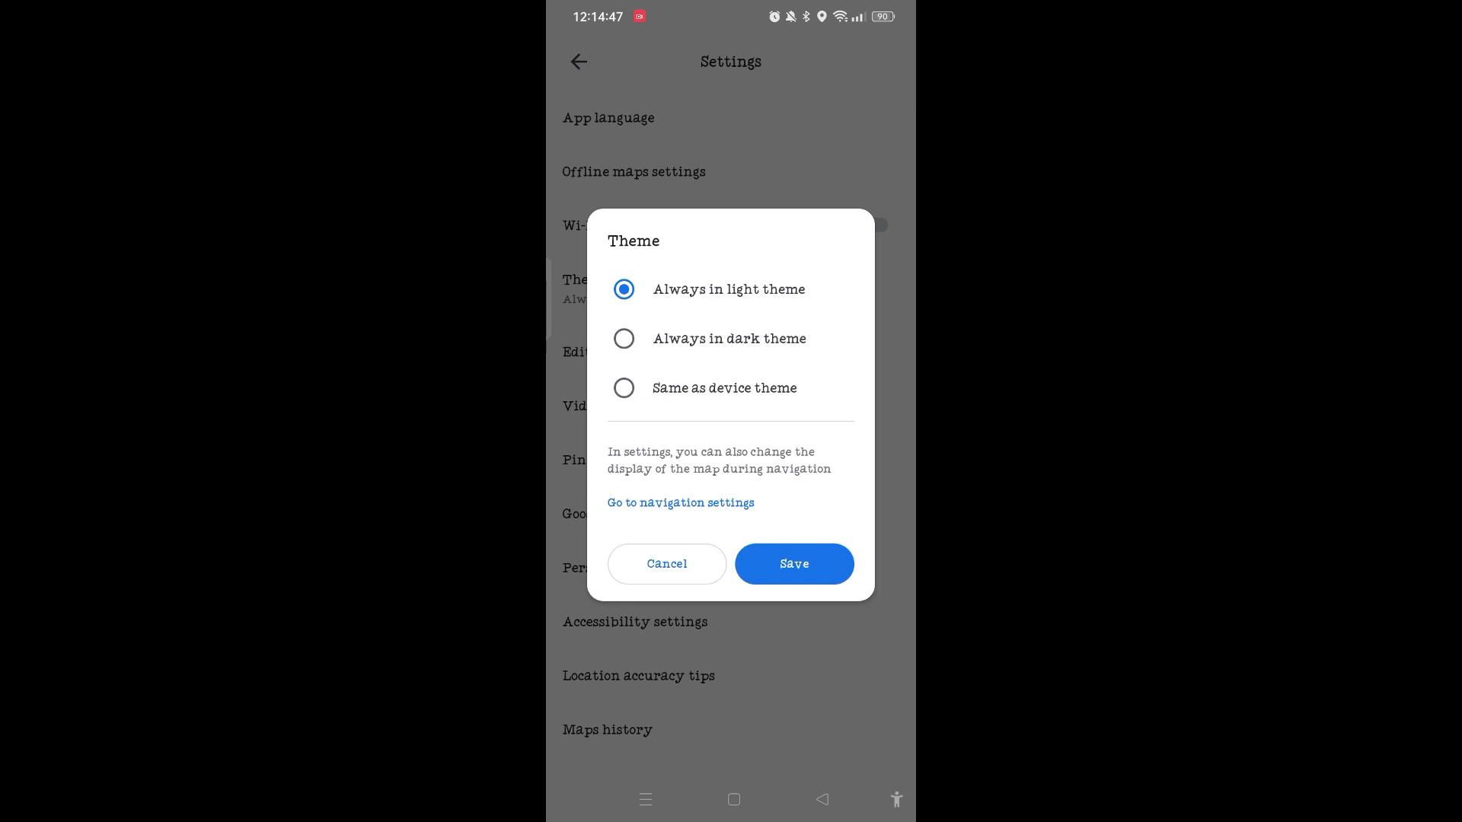
pyautogui.click(622, 337)
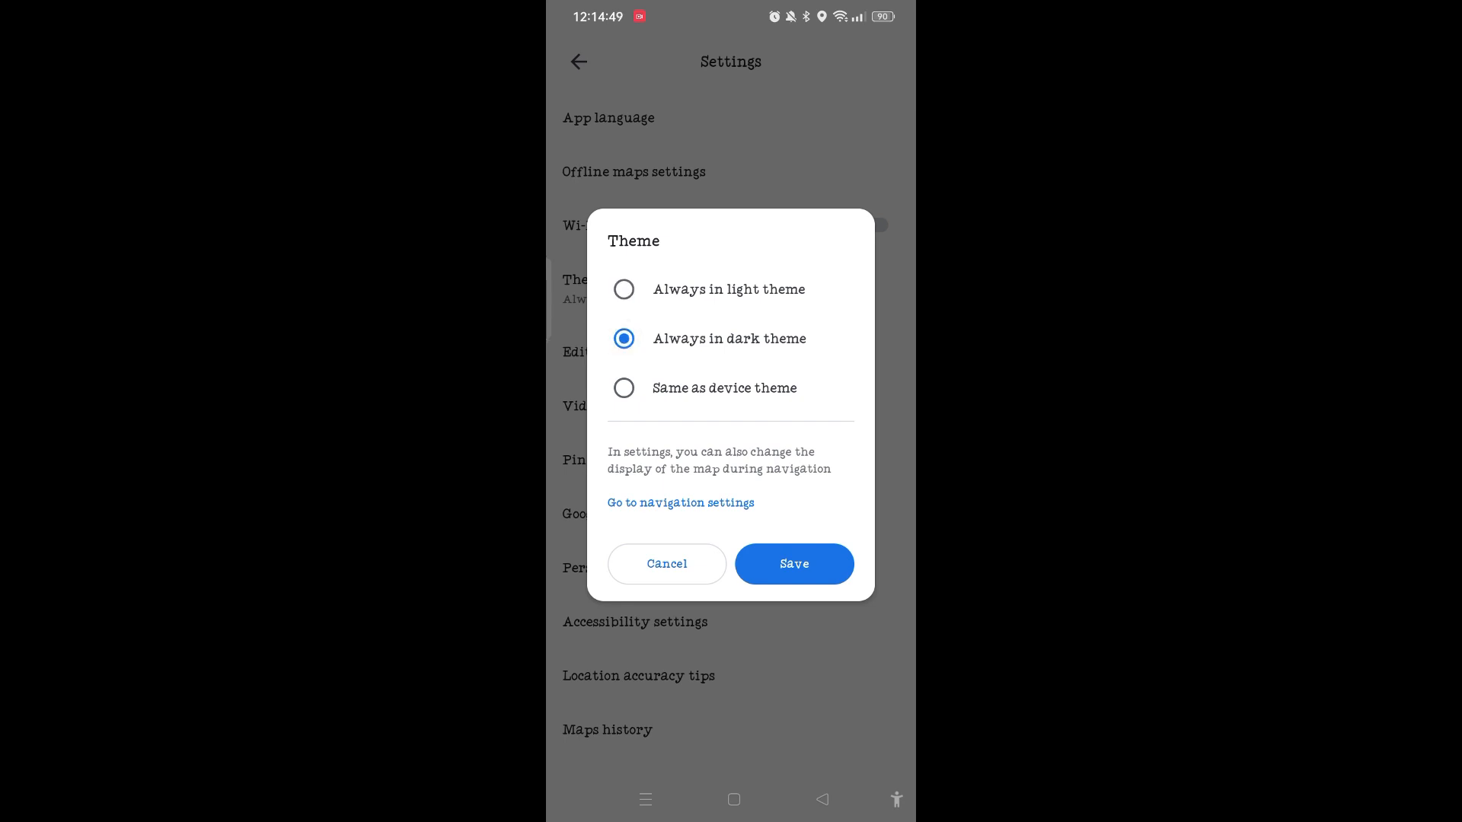
pyautogui.click(794, 564)
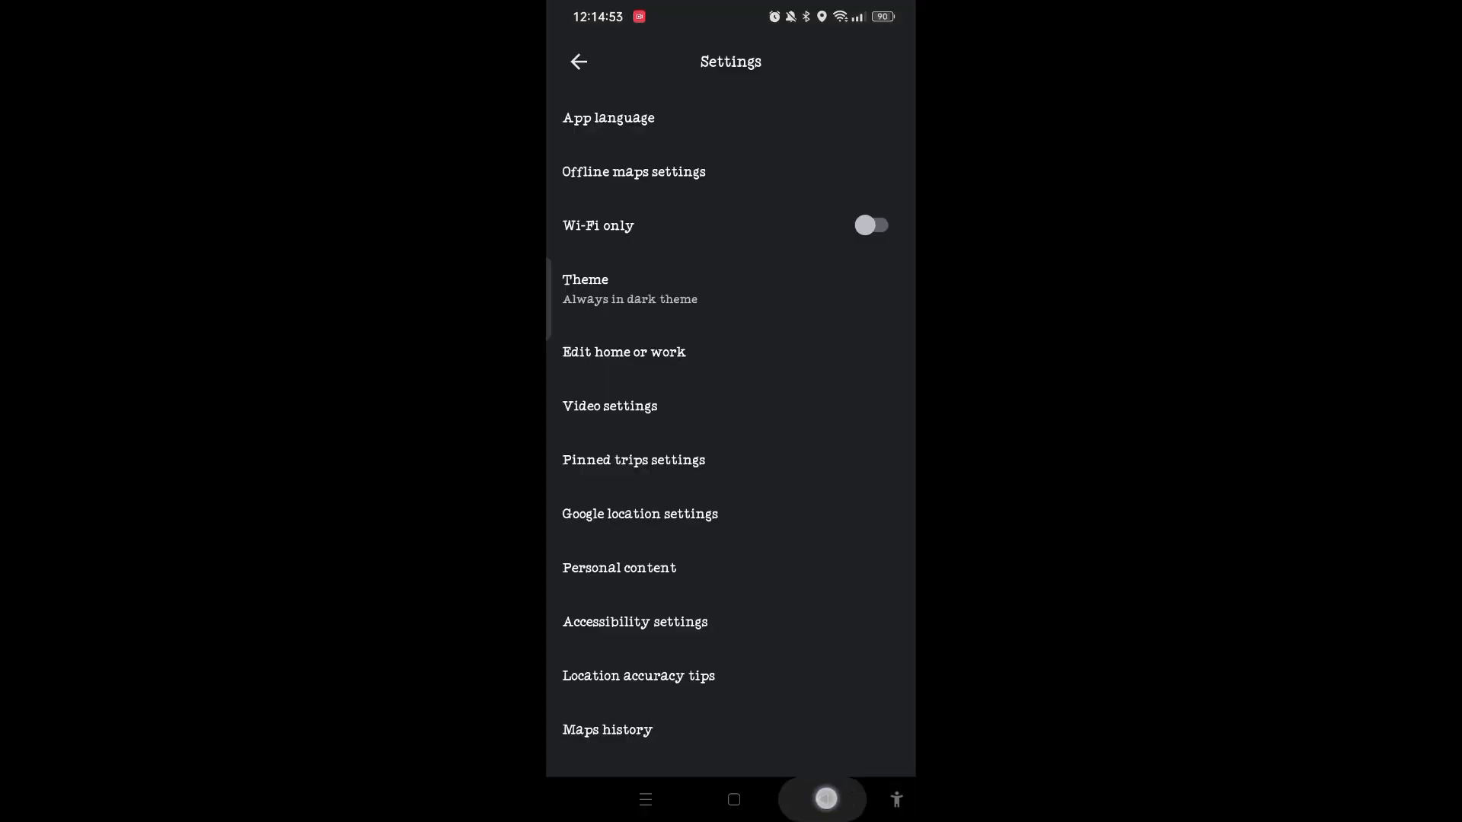
pyautogui.click(578, 62)
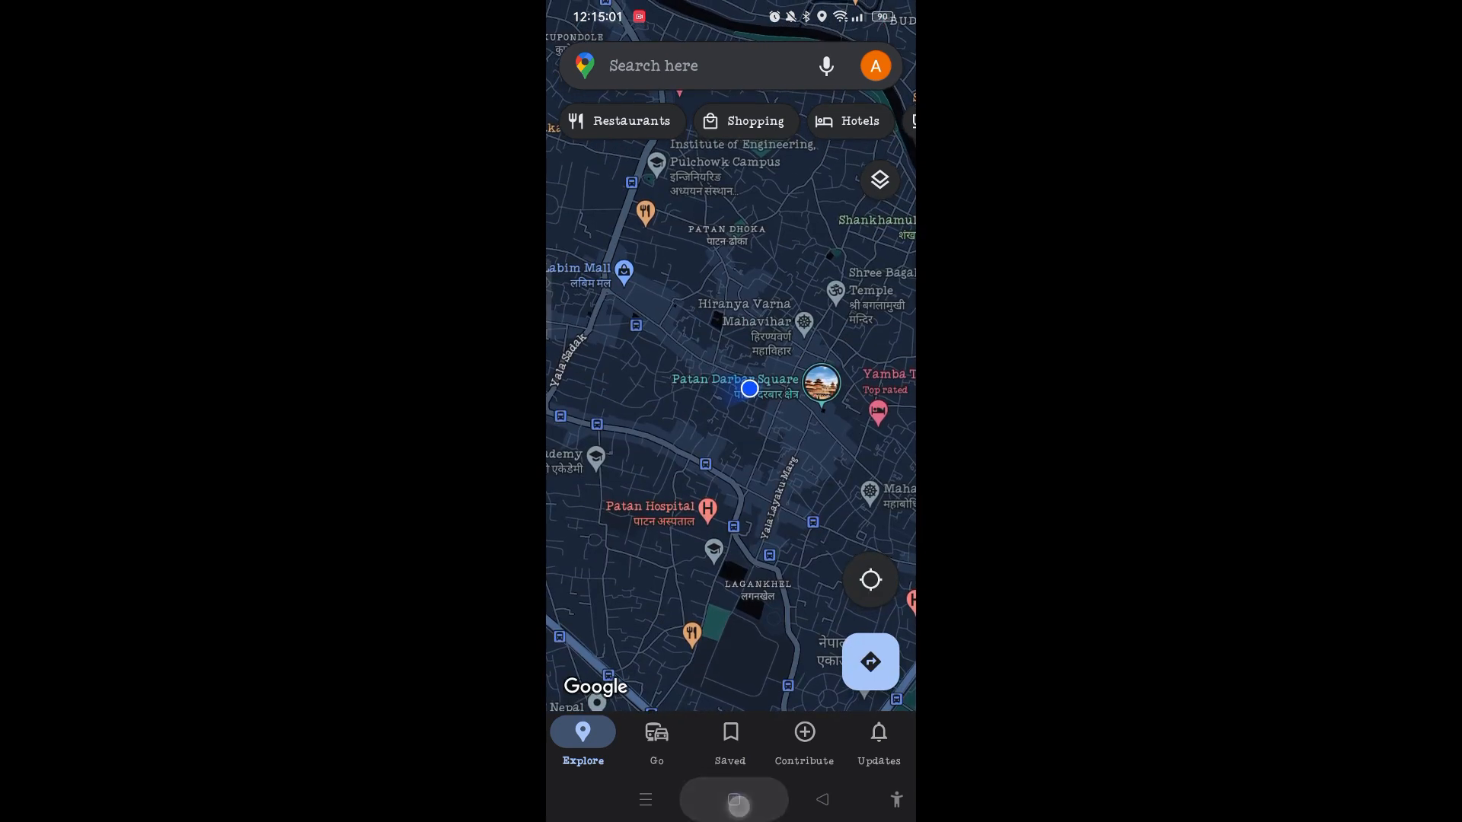
pyautogui.click(733, 799)
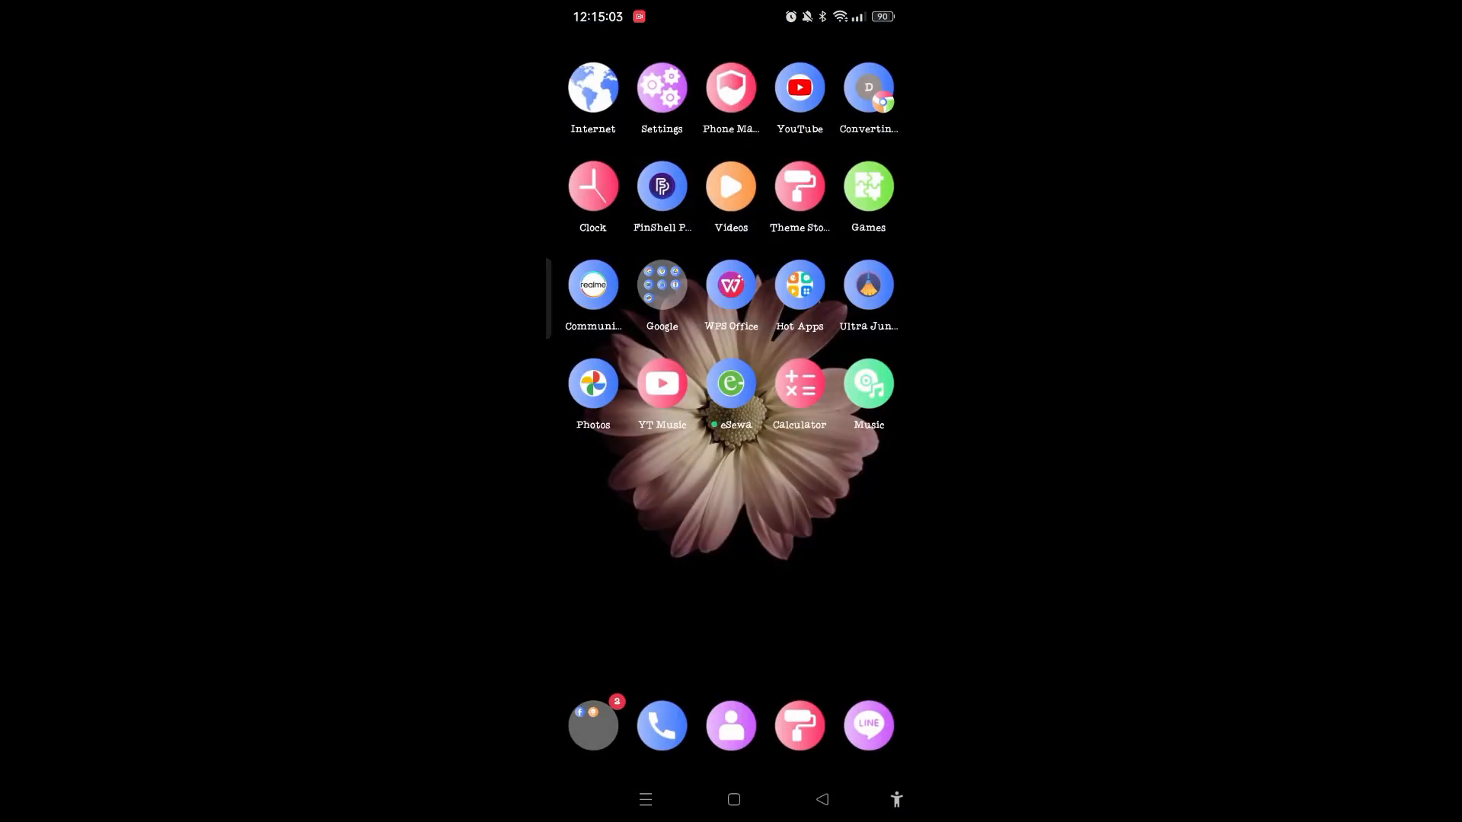